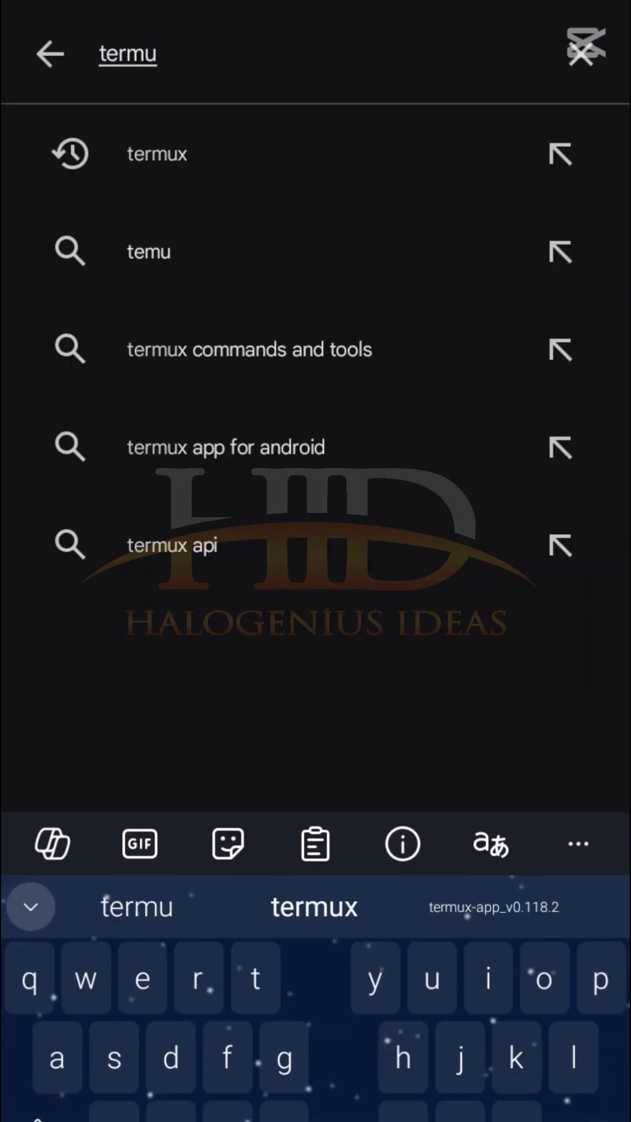
Search the Play Store for 'termux' and launch the Termux app
left_click(156, 153)
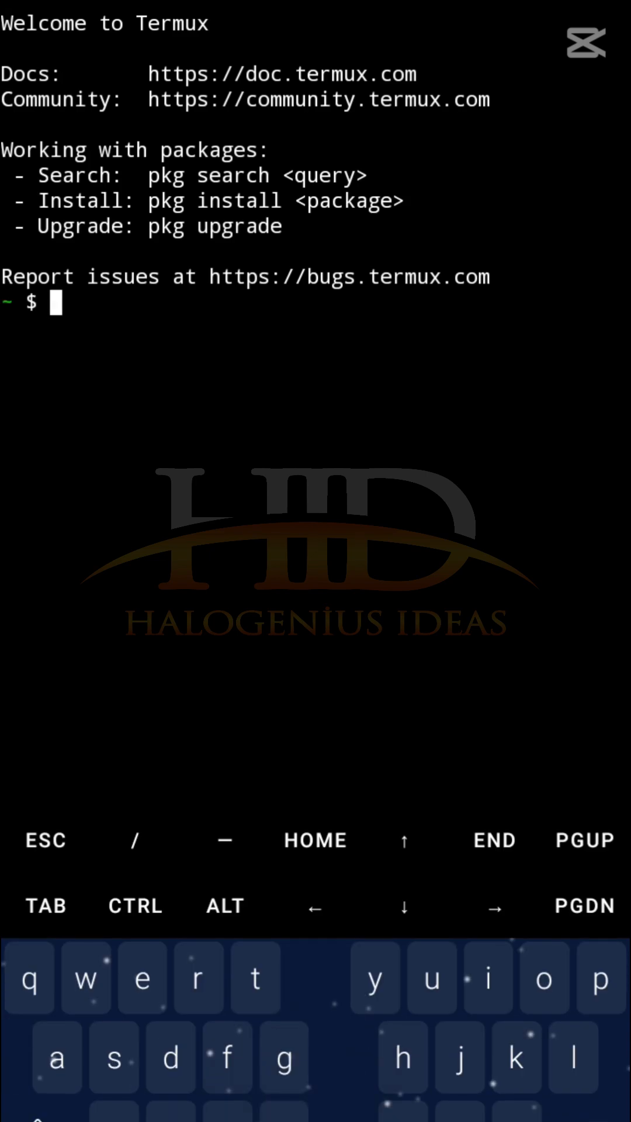
Refresh the package lists with 'pkg update'
type("pkg")
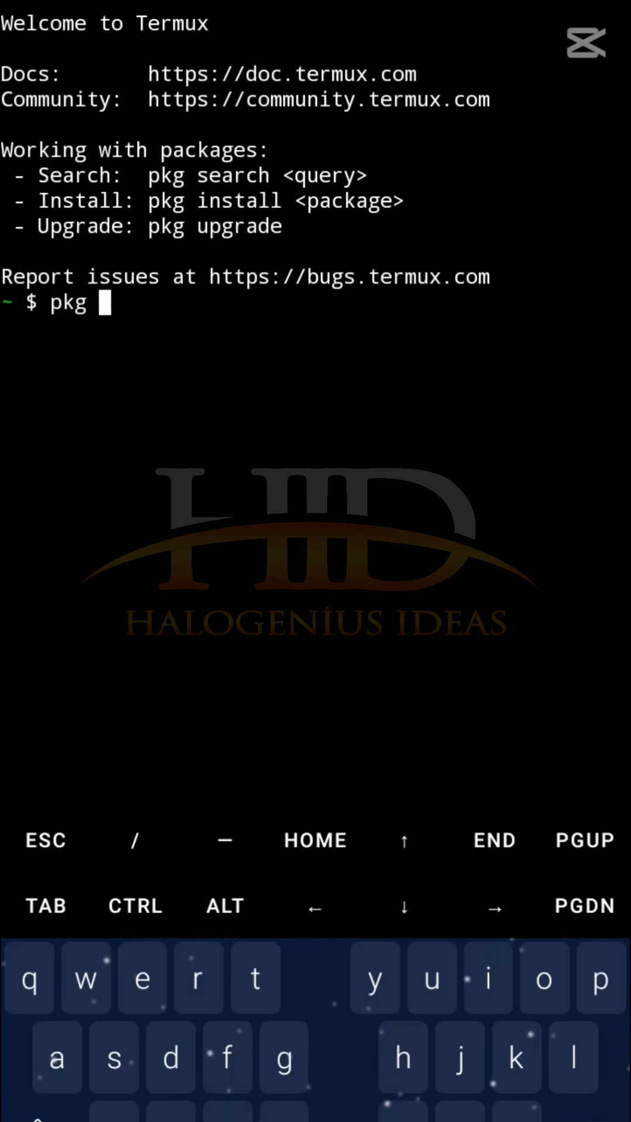
type("update -y")
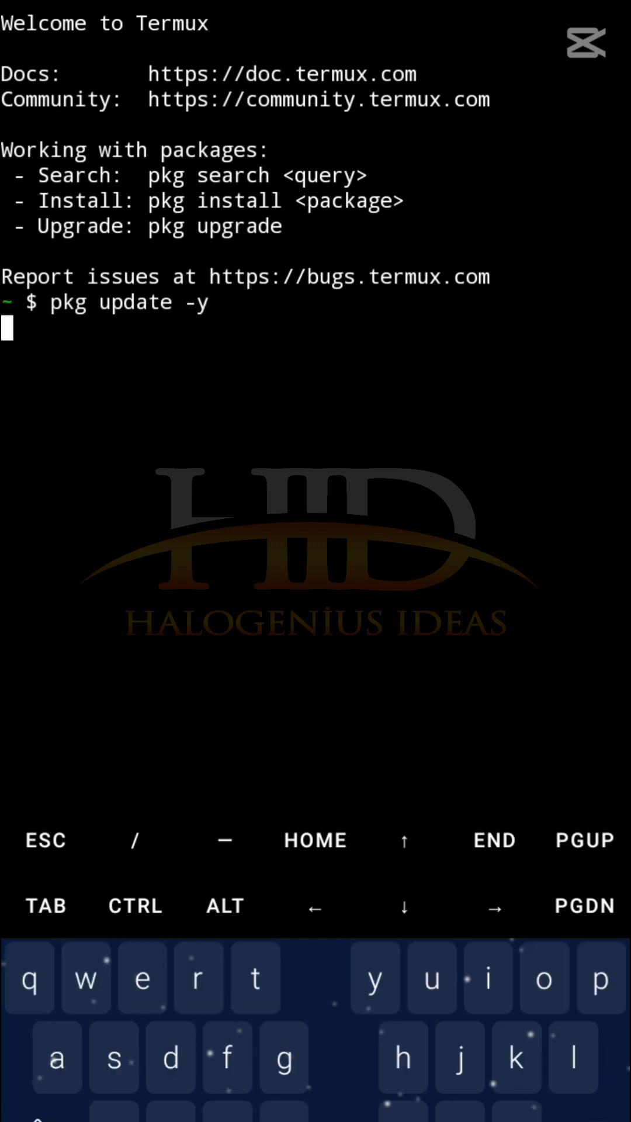
key("Return")
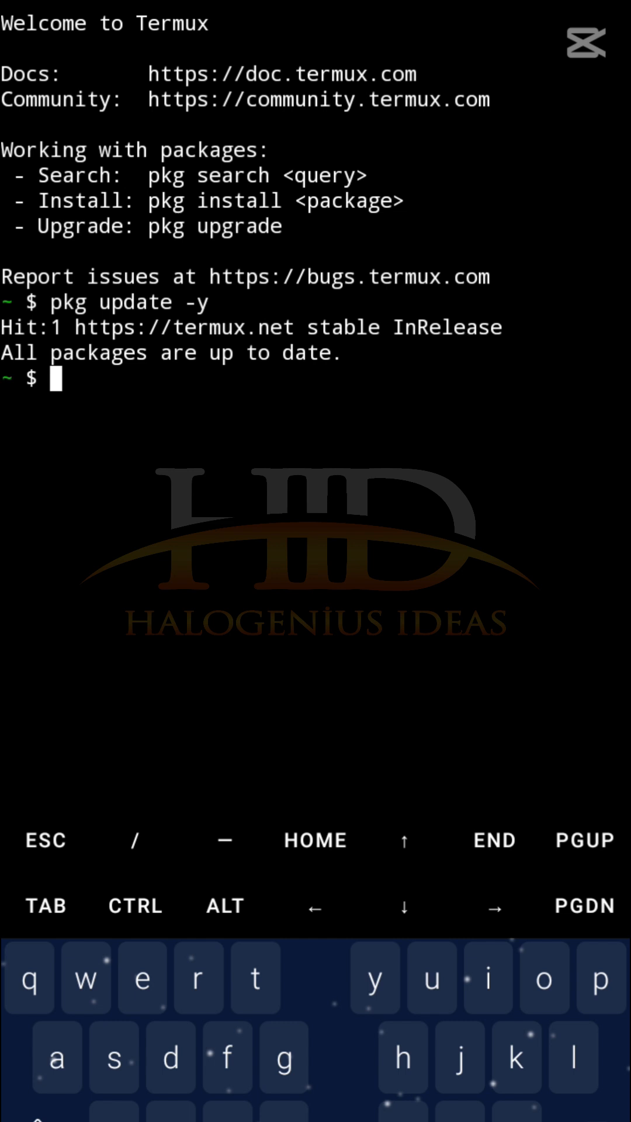
Upgrade all installed packages with 'pkg upgrade -y'
type("pkg")
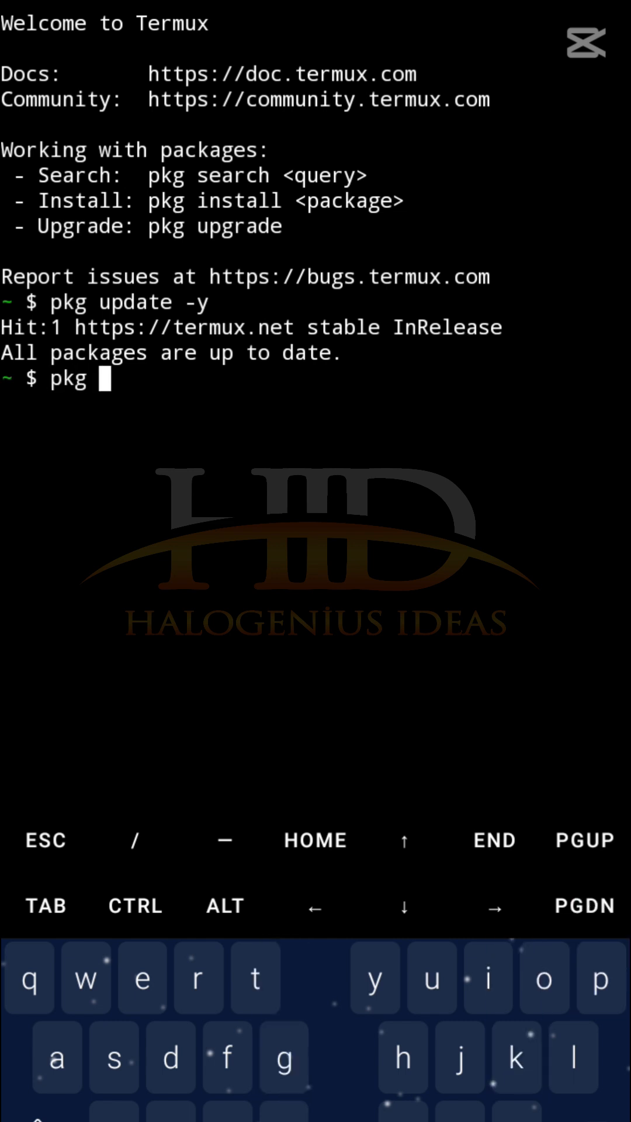
type("upgrade")
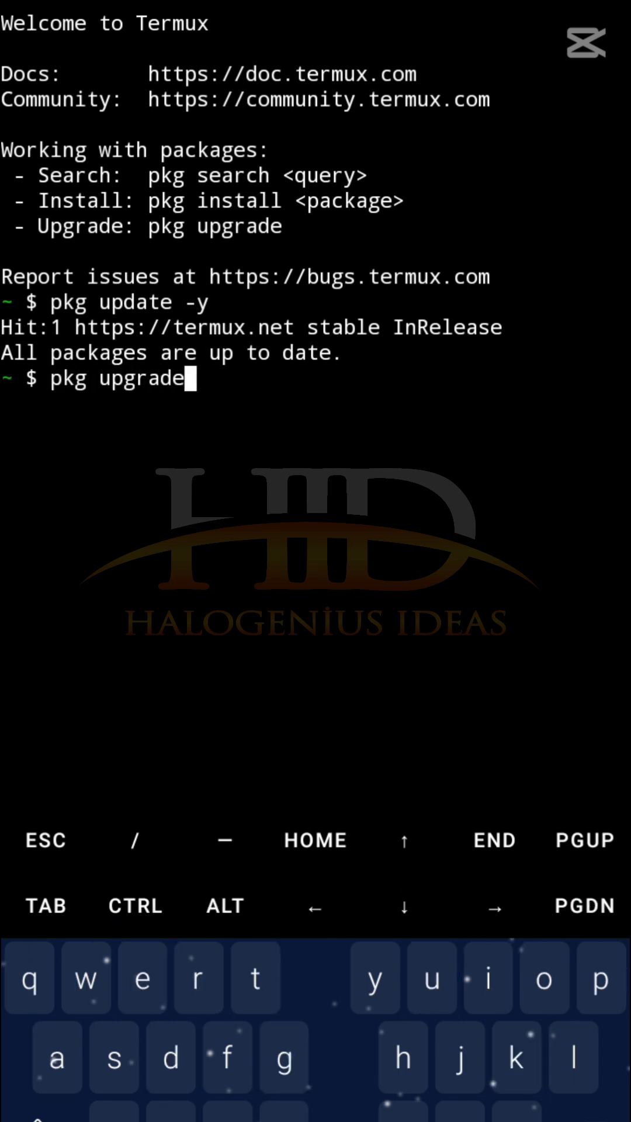
type("-y")
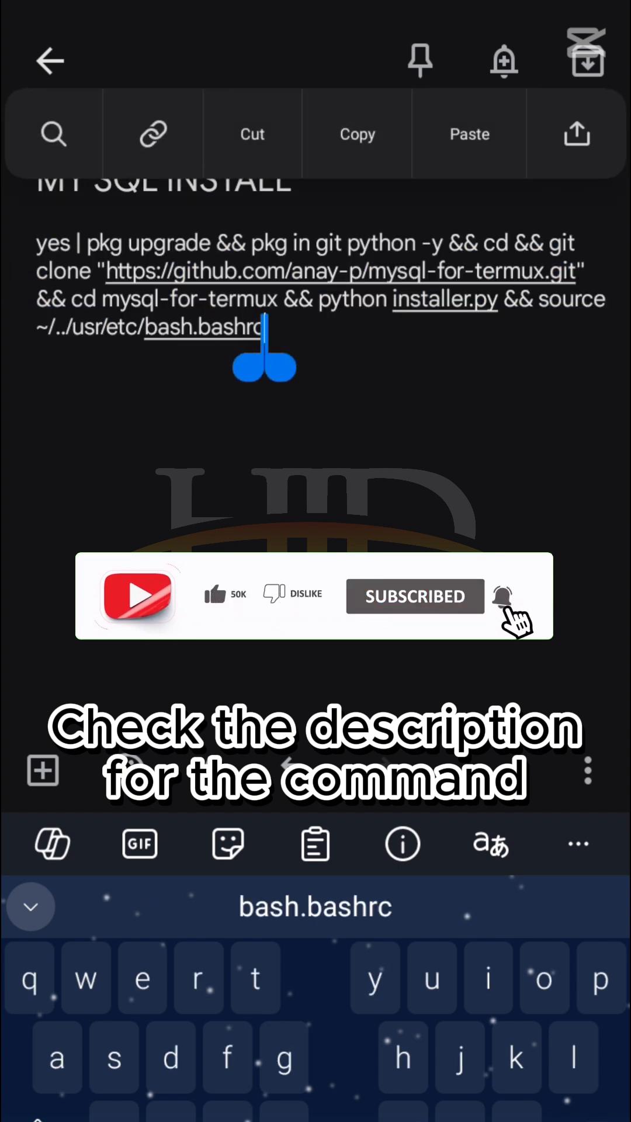
key("recent_apps")
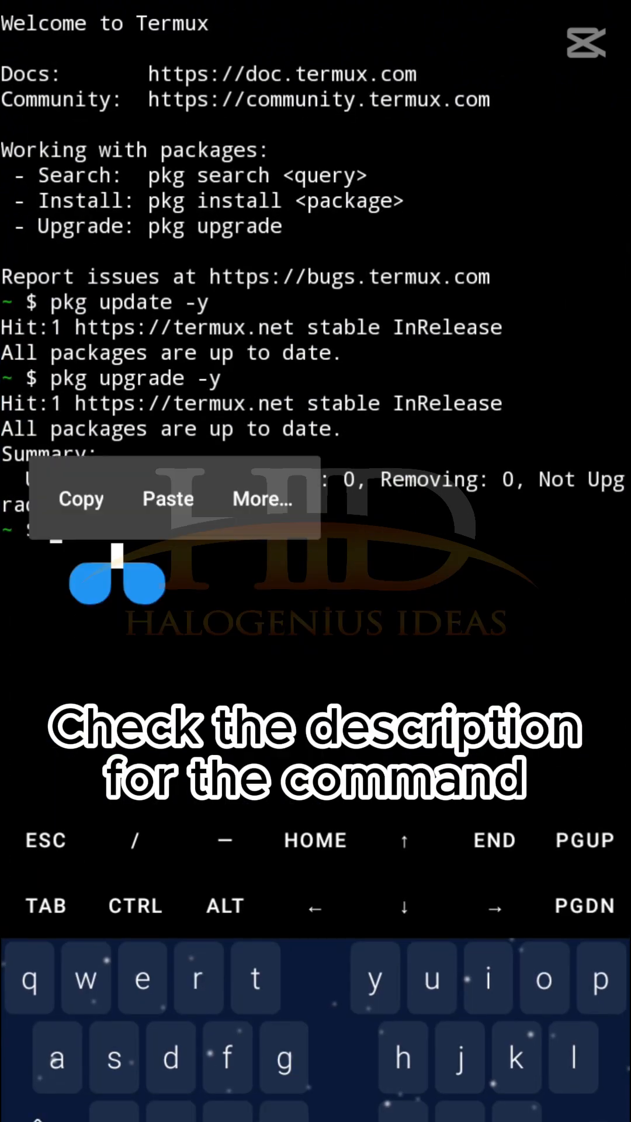
Paste the copied MySQL install command into the terminal and run it
left_click(167, 499)
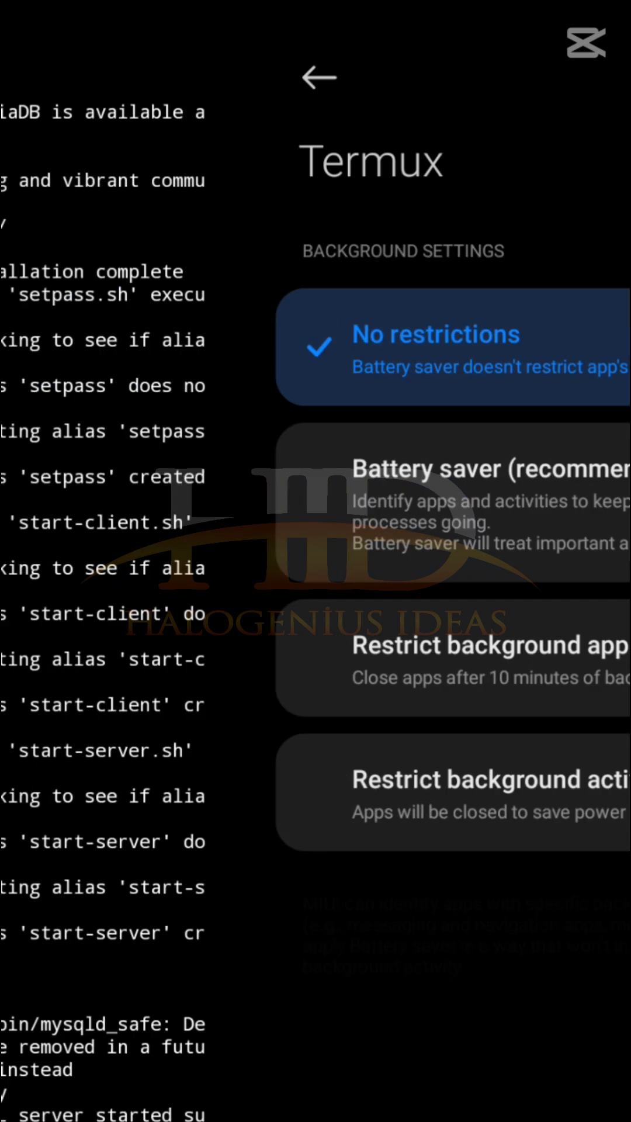
Set Termux's battery usage to 'No restrictions' so it can run in the background
left_click(319, 77)
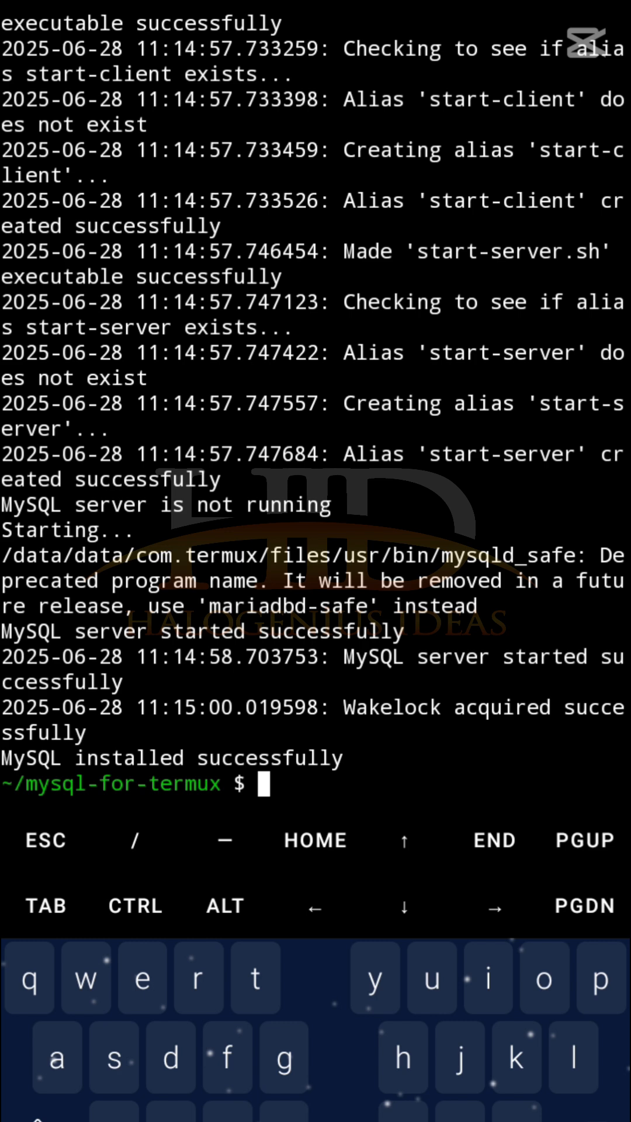
List the mysql-for-termux folder with 'ls', revealing setpass.sh, start-client.sh and start-server.sh
type("ls")
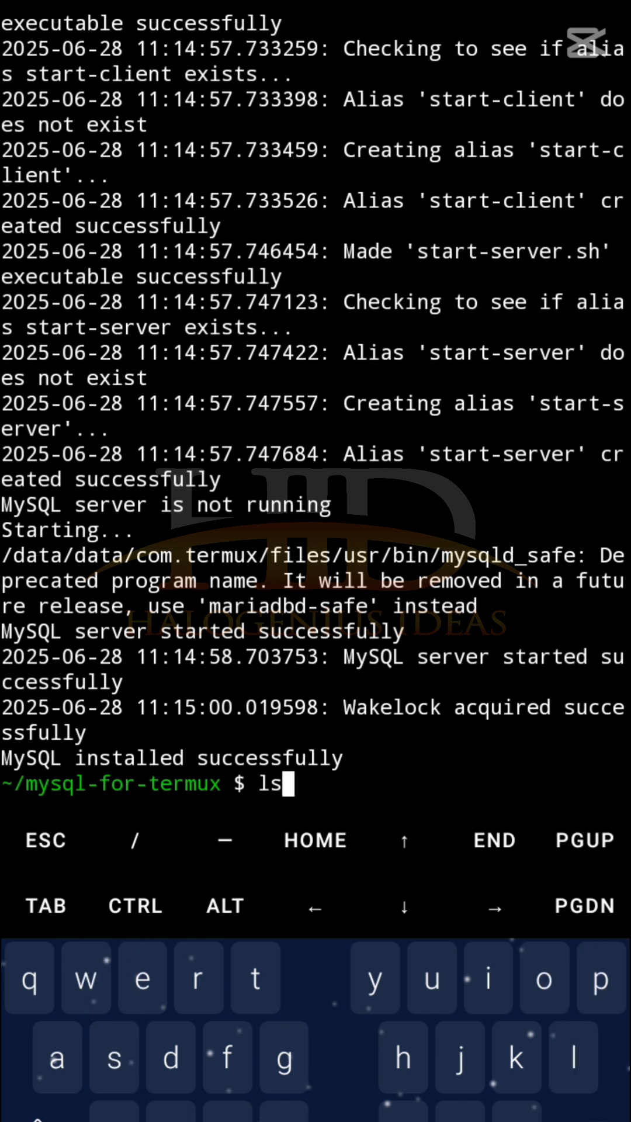
key("Return")
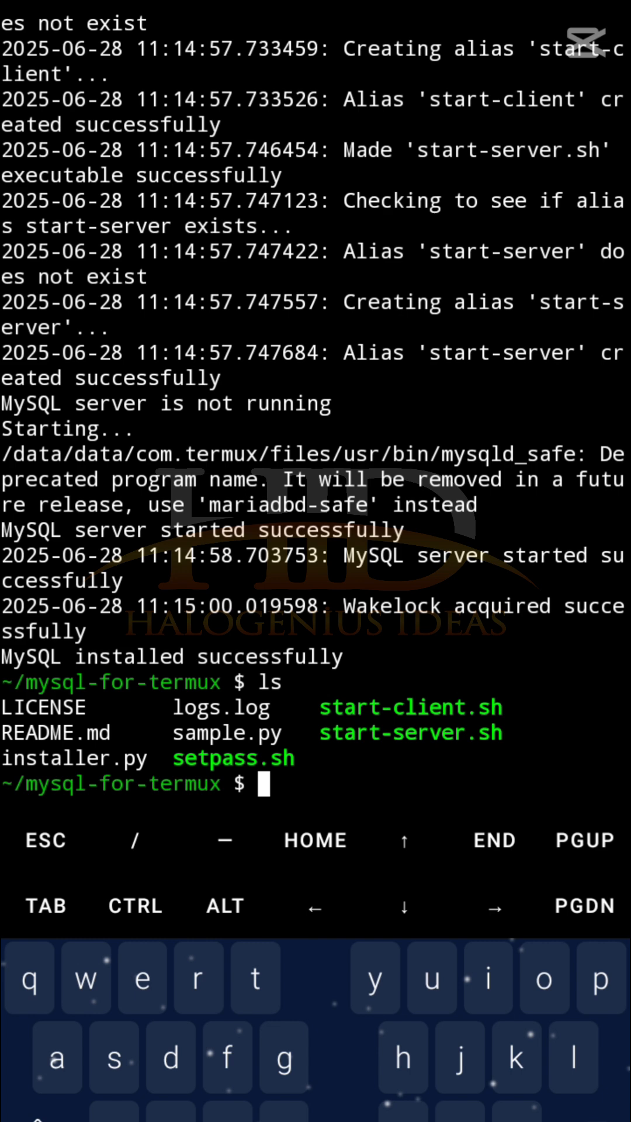
type(".")
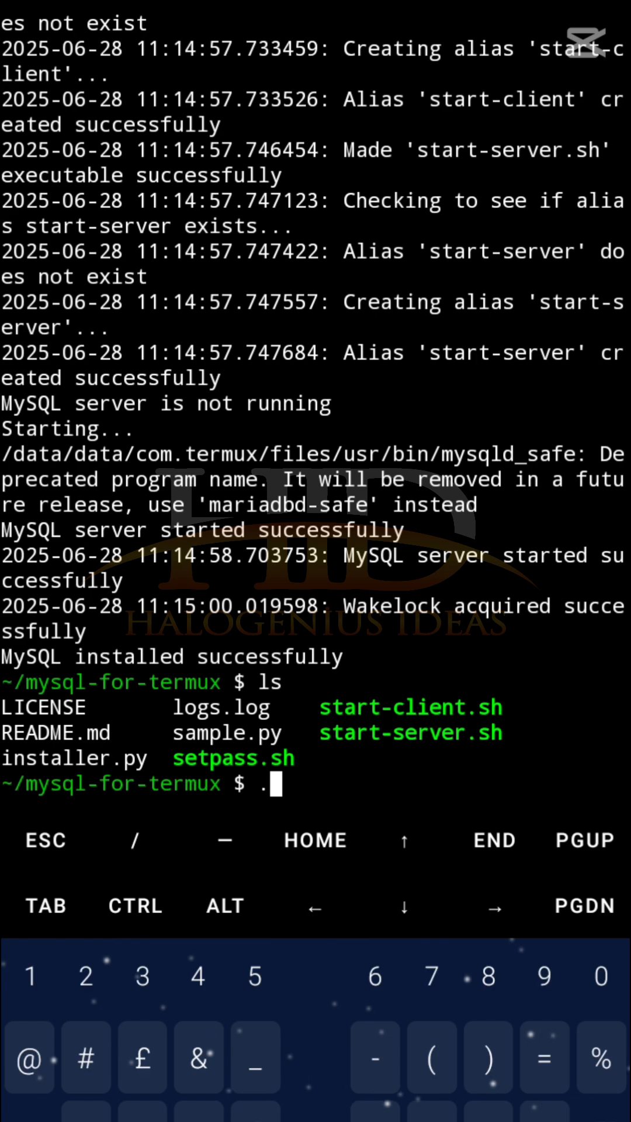
Enter './start-client.sh' at the prompt, correcting a mistyped start-server command
key("BackSpace")
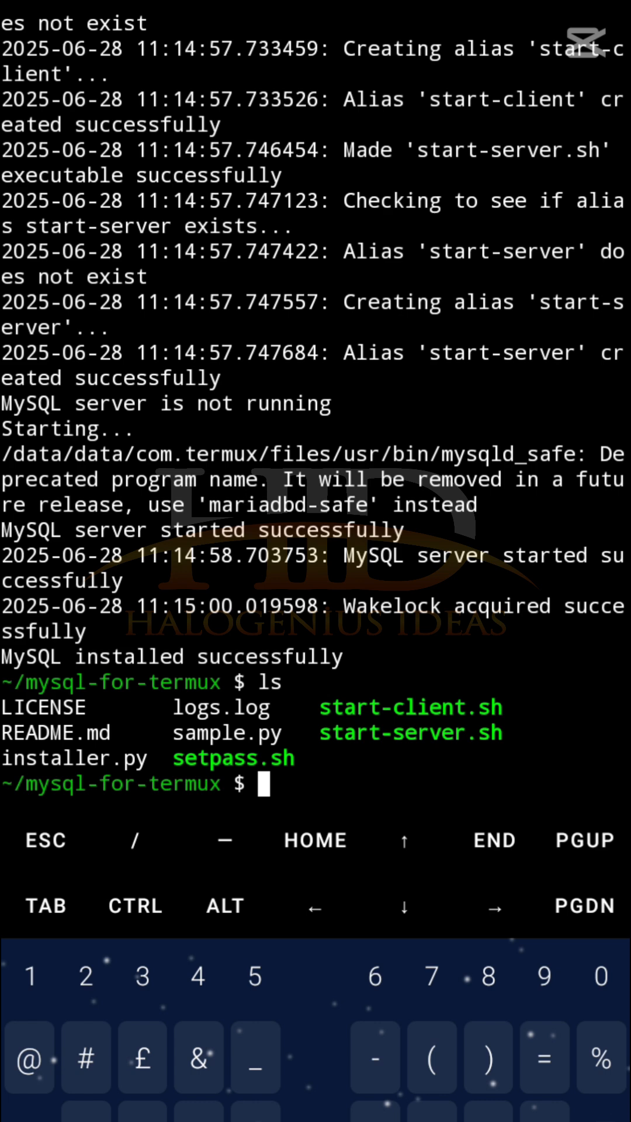
type("./start")
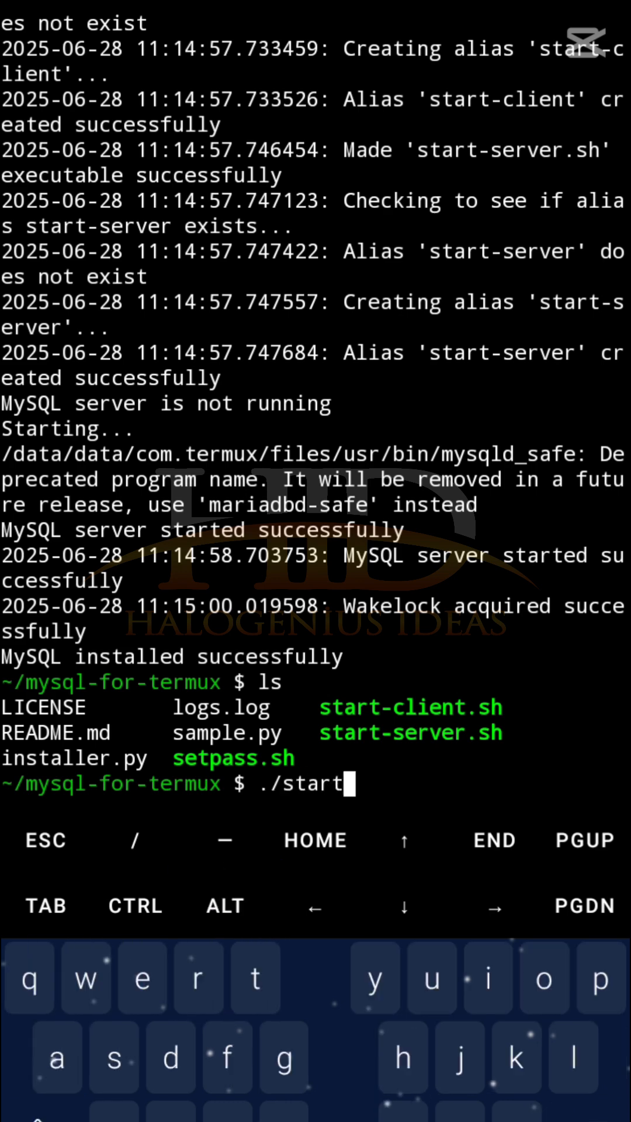
type("-server")
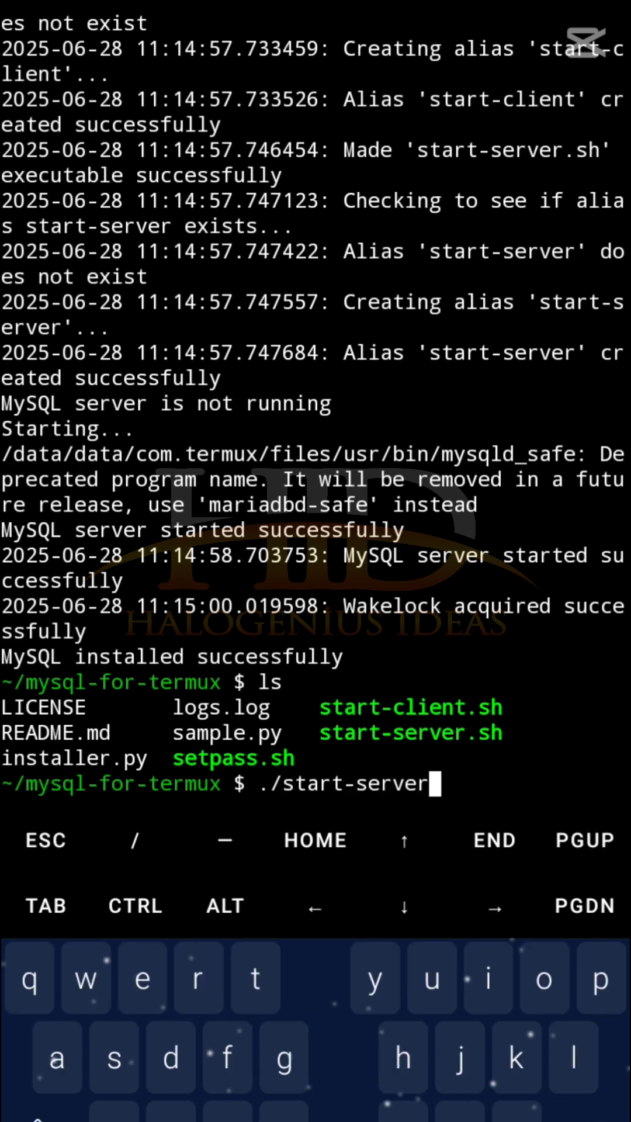
type(".sh")
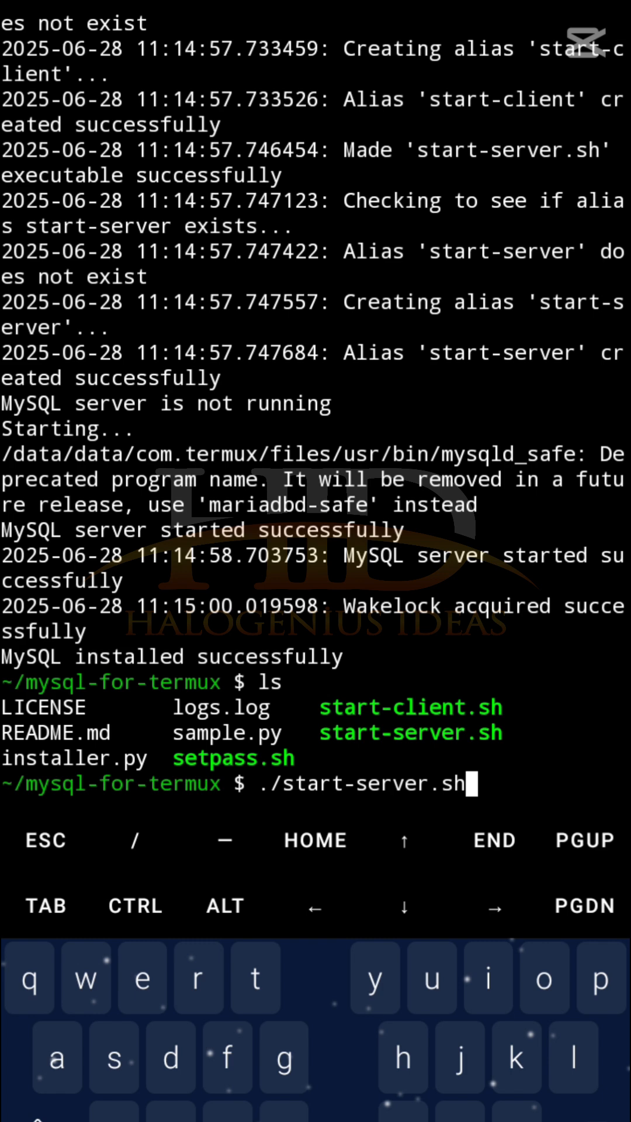
key("BackSpace")
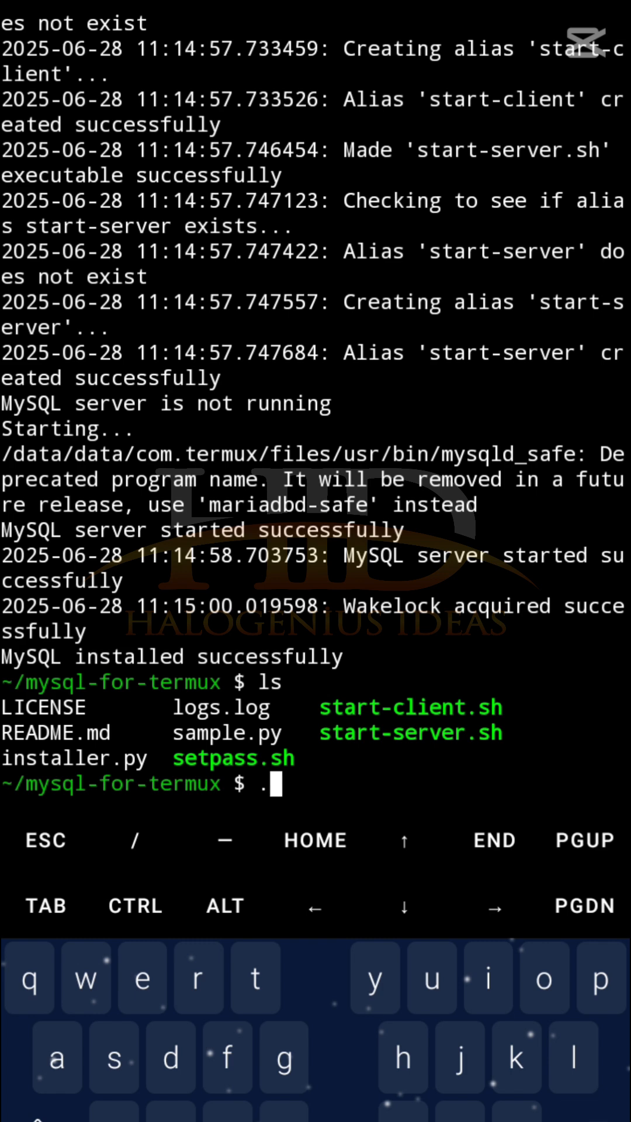
type("/start")
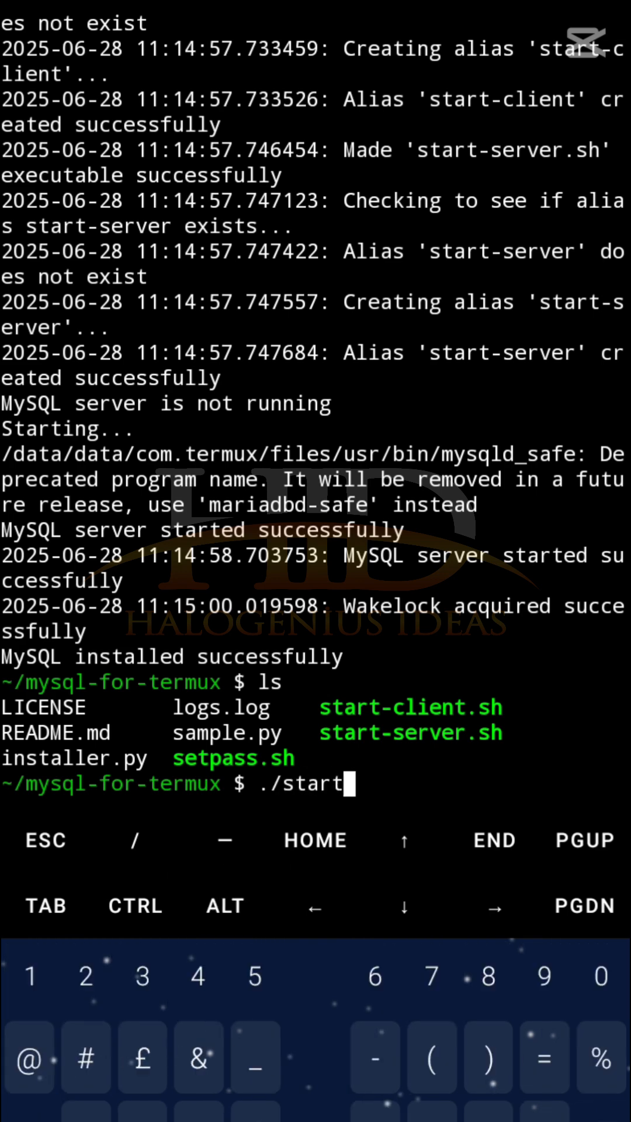
type("-client.sh")
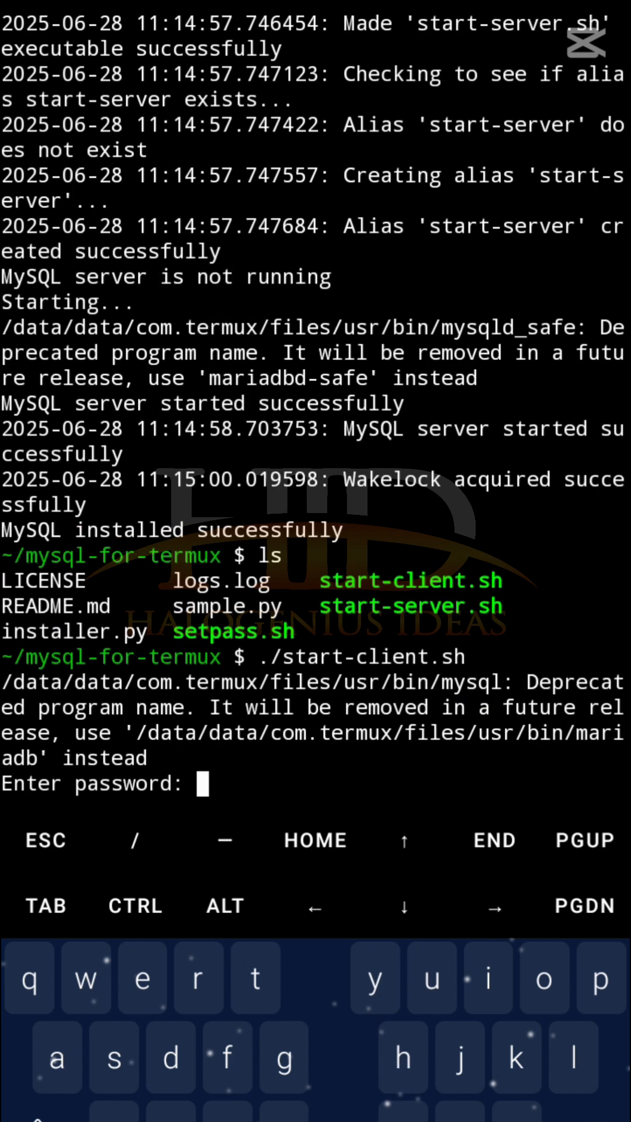
Submit the password to enter the MariaDB monitor and begin typing 'SELECT VERSION();'
key("Return")
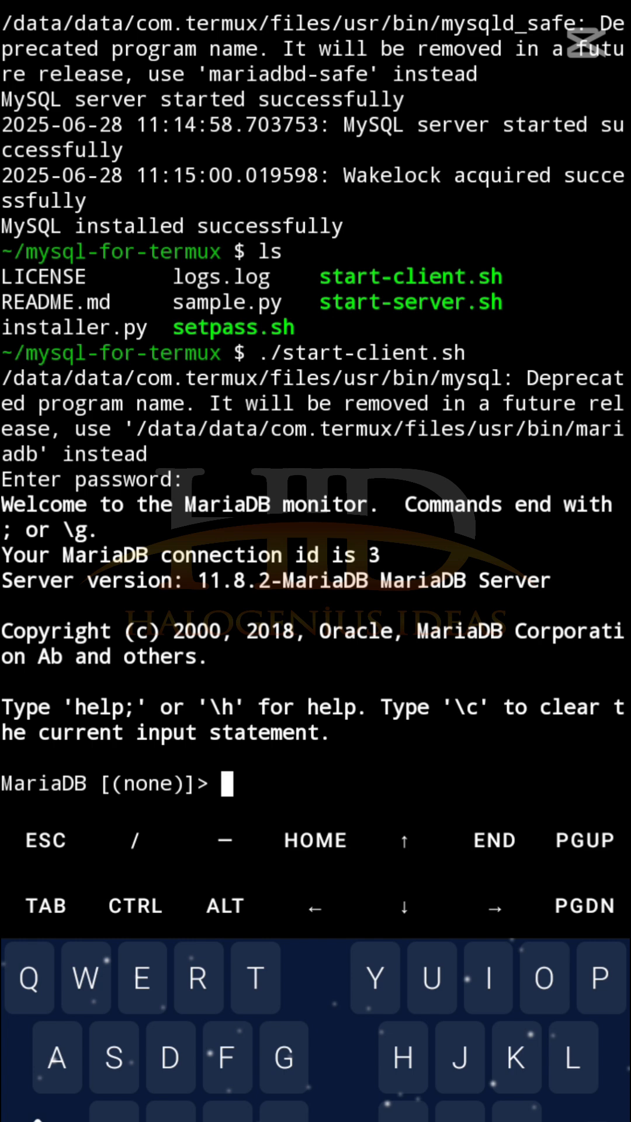
type("S")
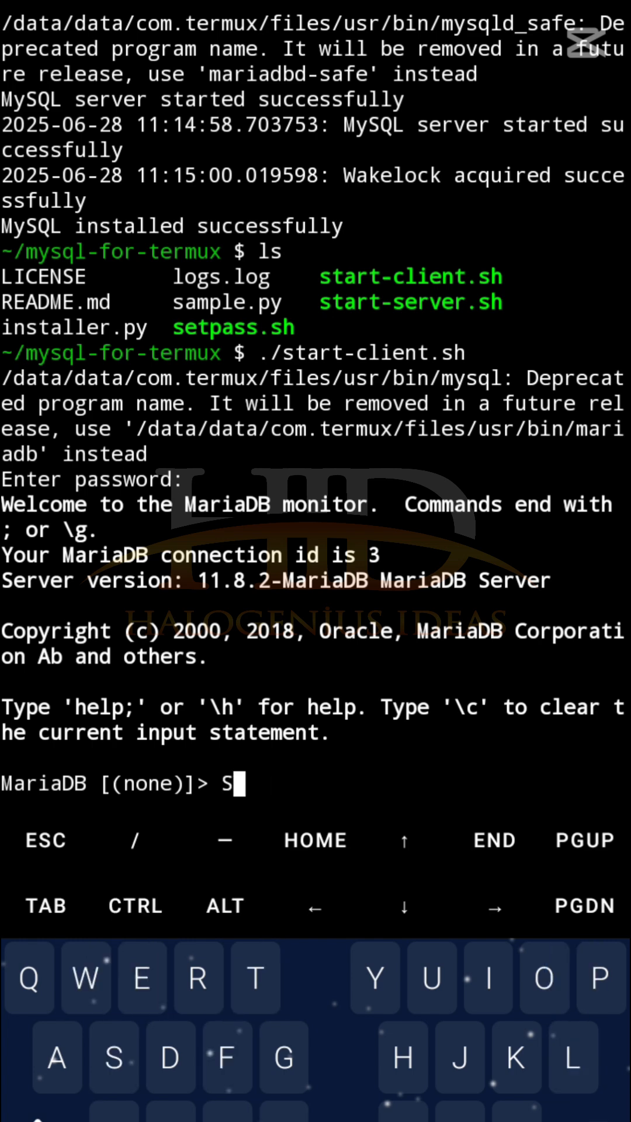
type("ELECT VER")
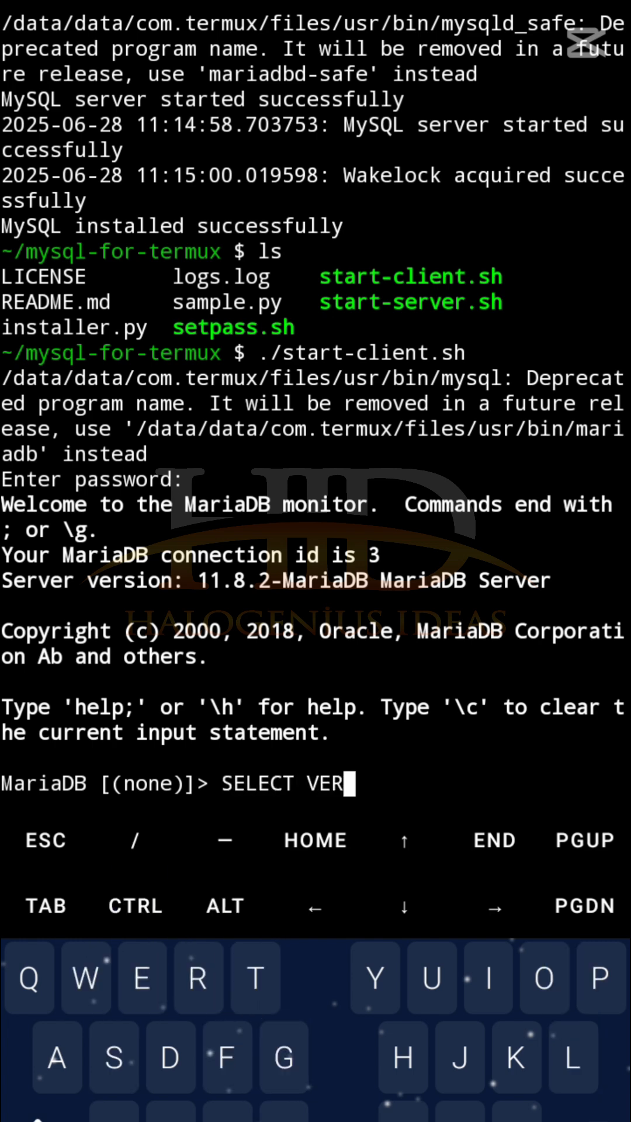
type("SION(=")
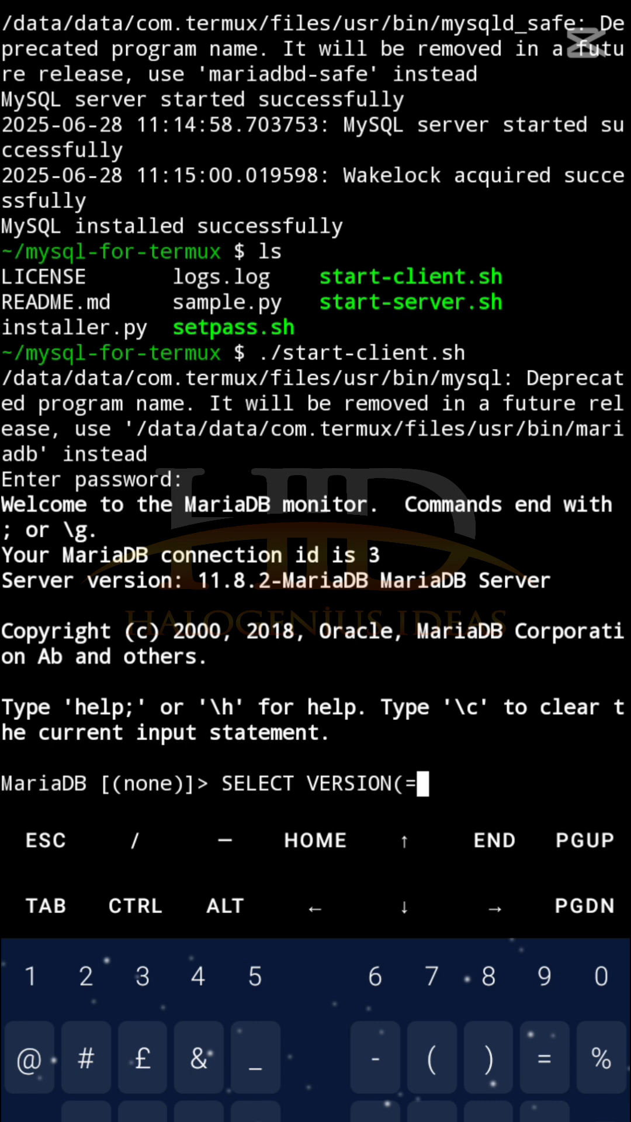